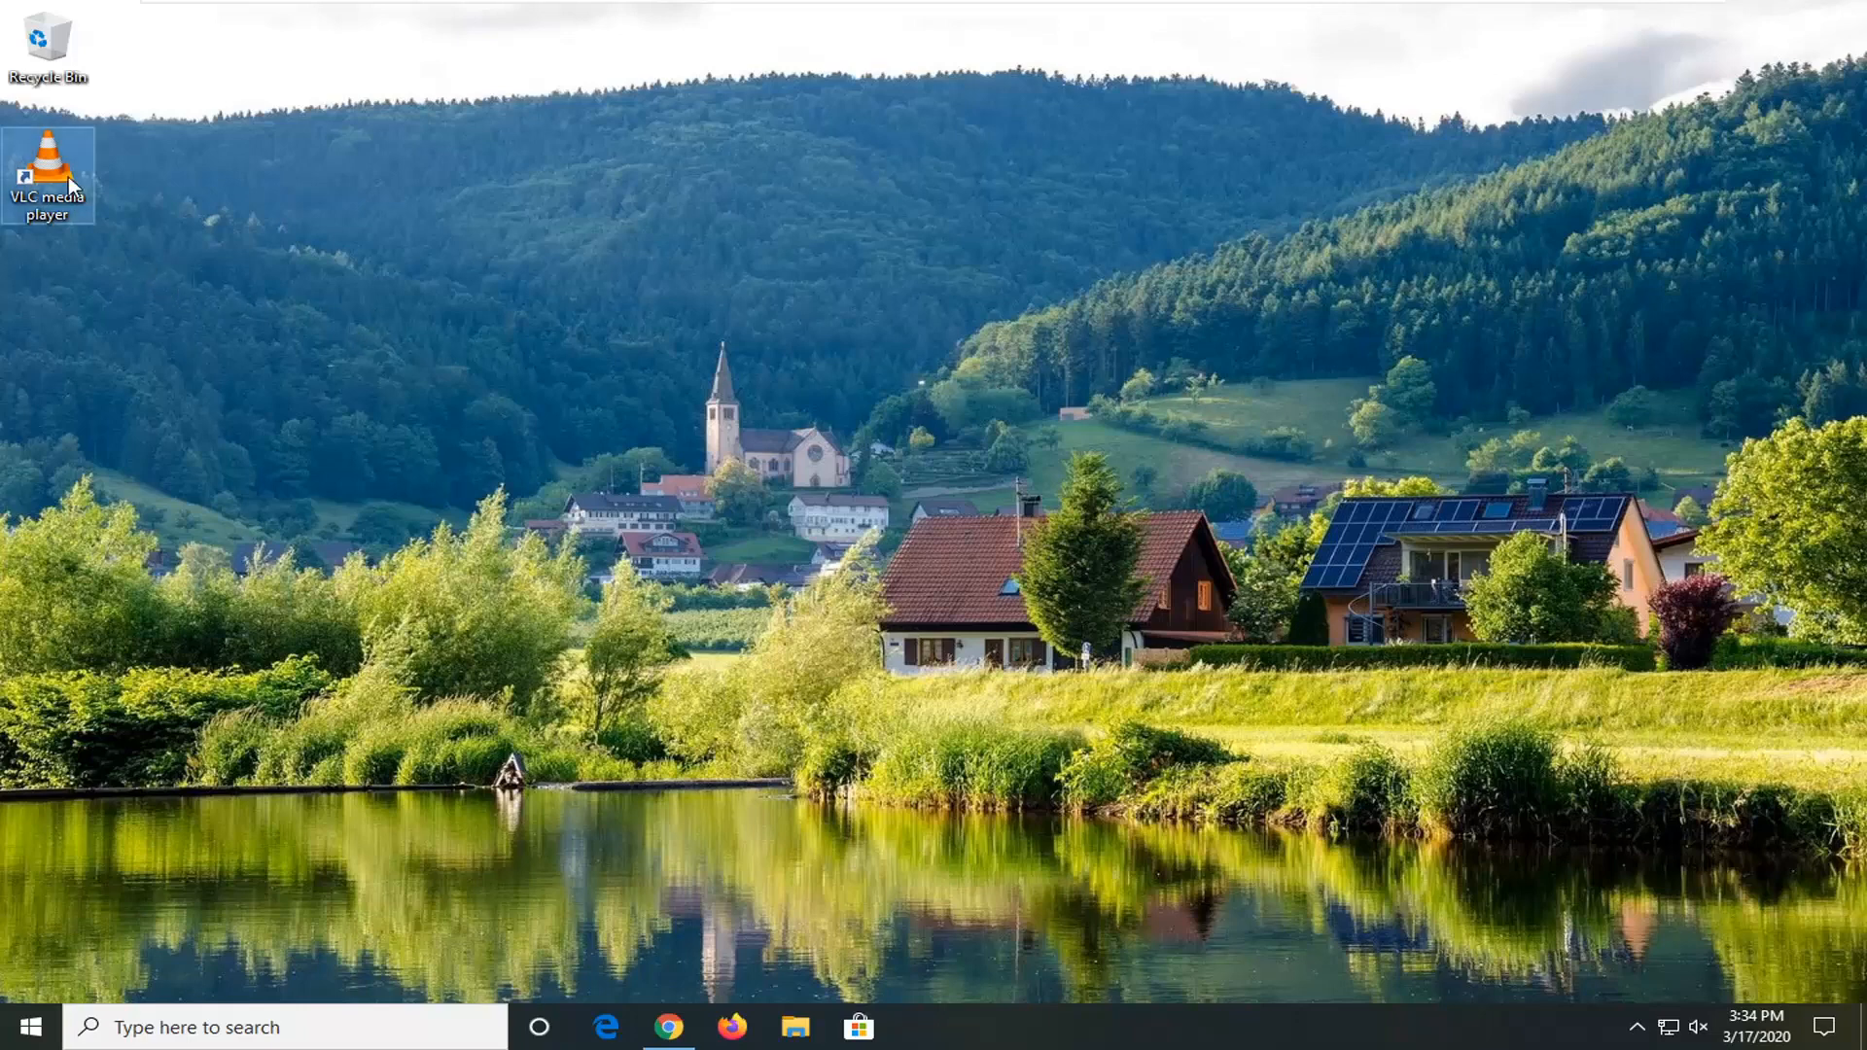
Launch VLC from the desktop shortcut and open Tools > Preferences
double_click(46, 174)
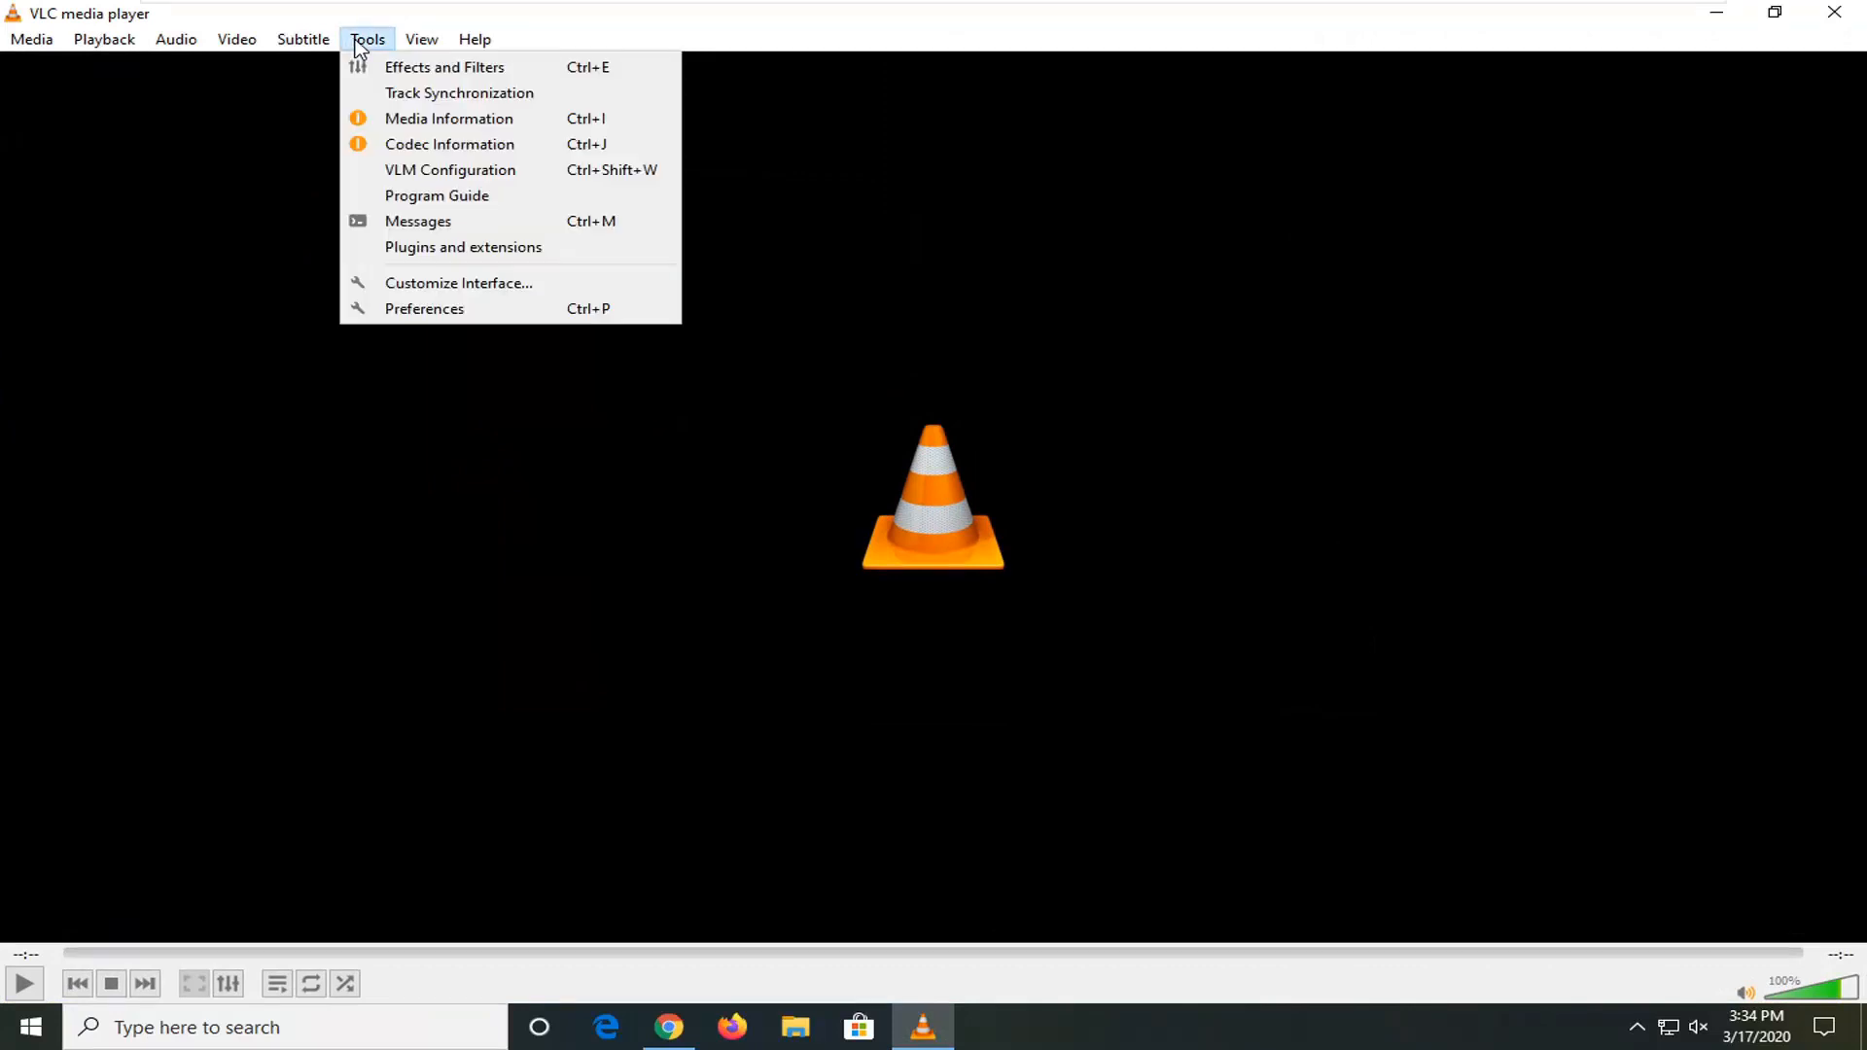
mouse_move(444, 373)
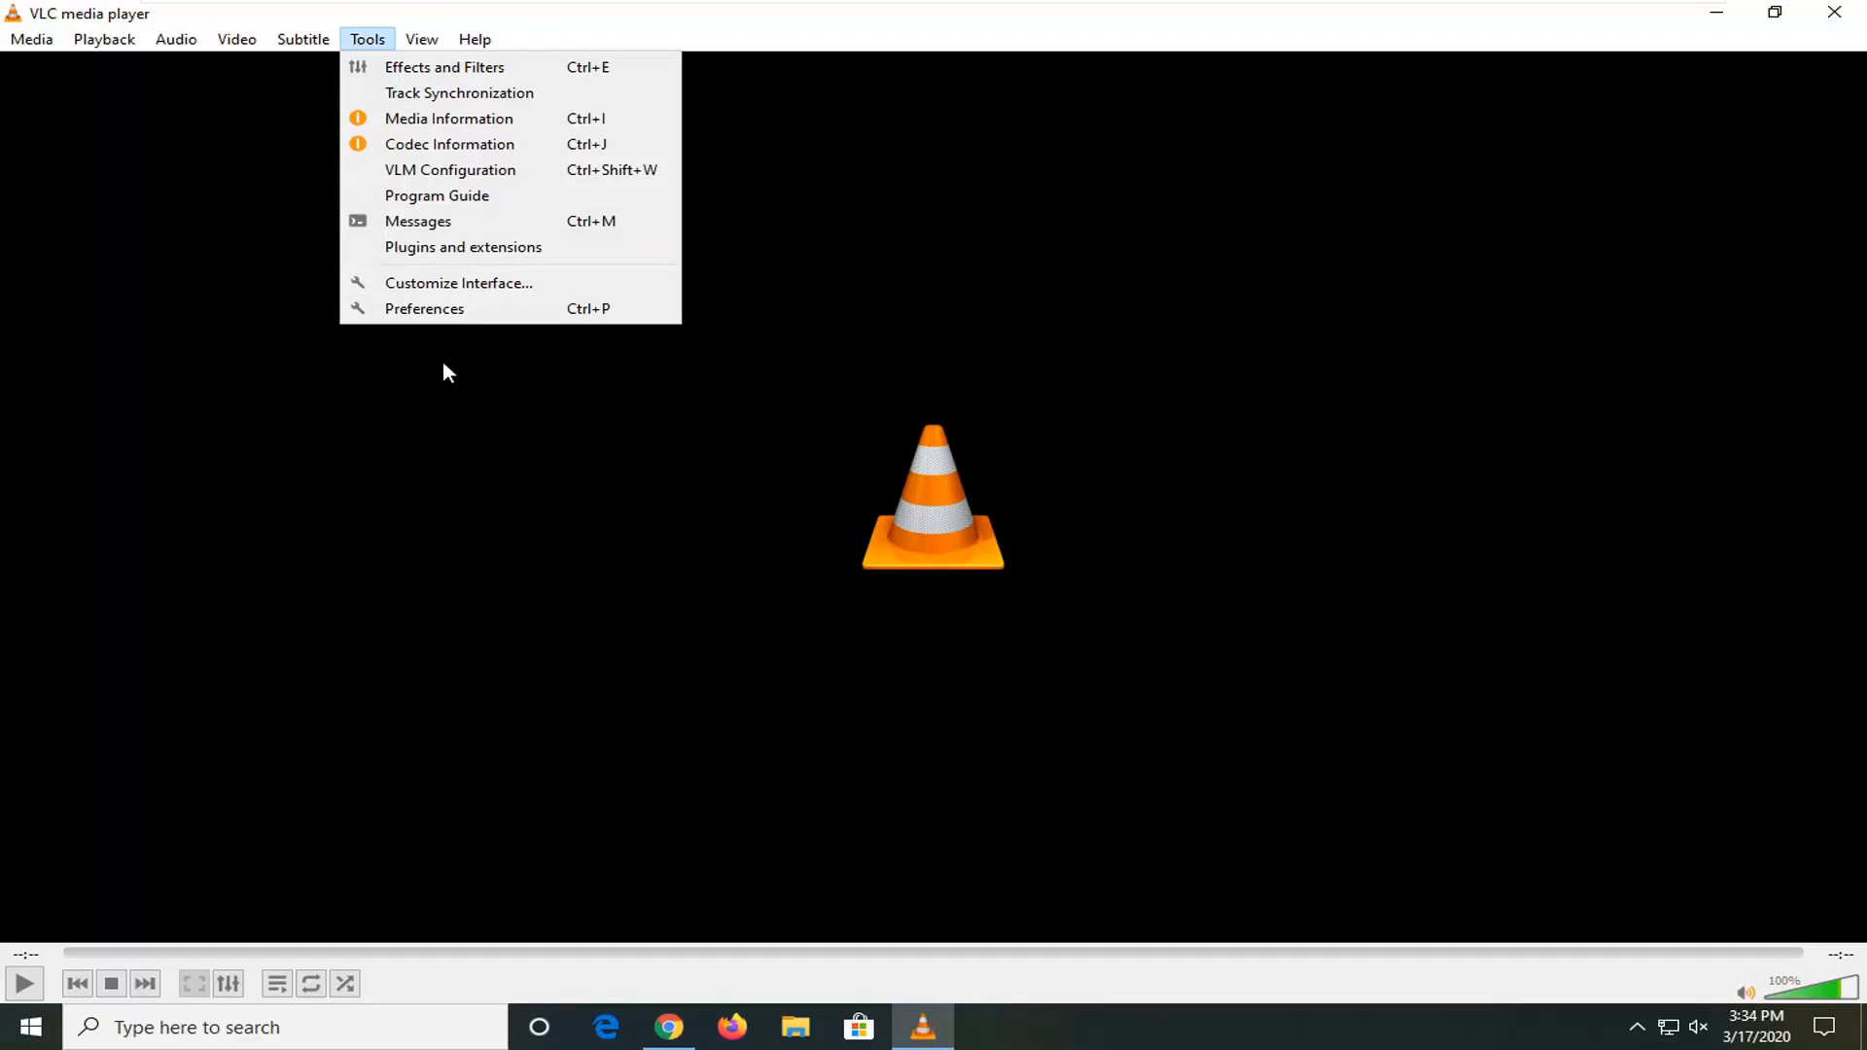
left_click(424, 308)
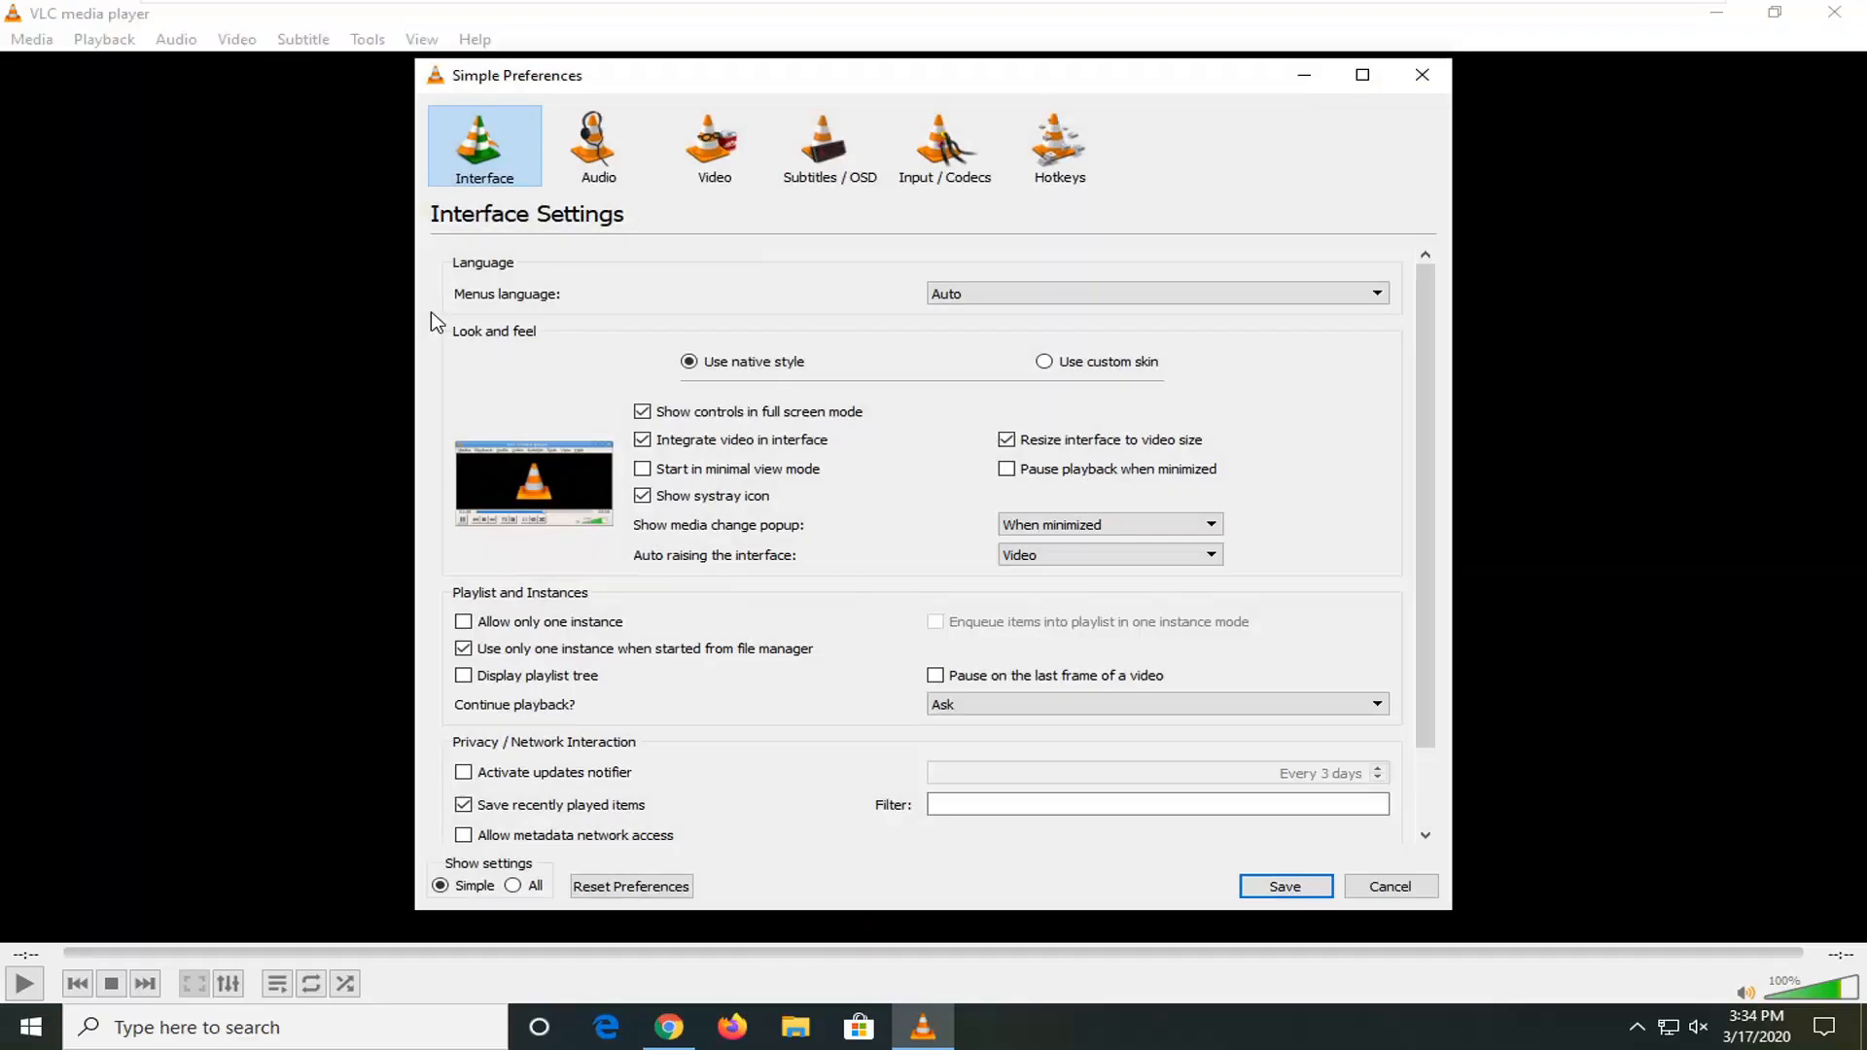
mouse_move(867, 195)
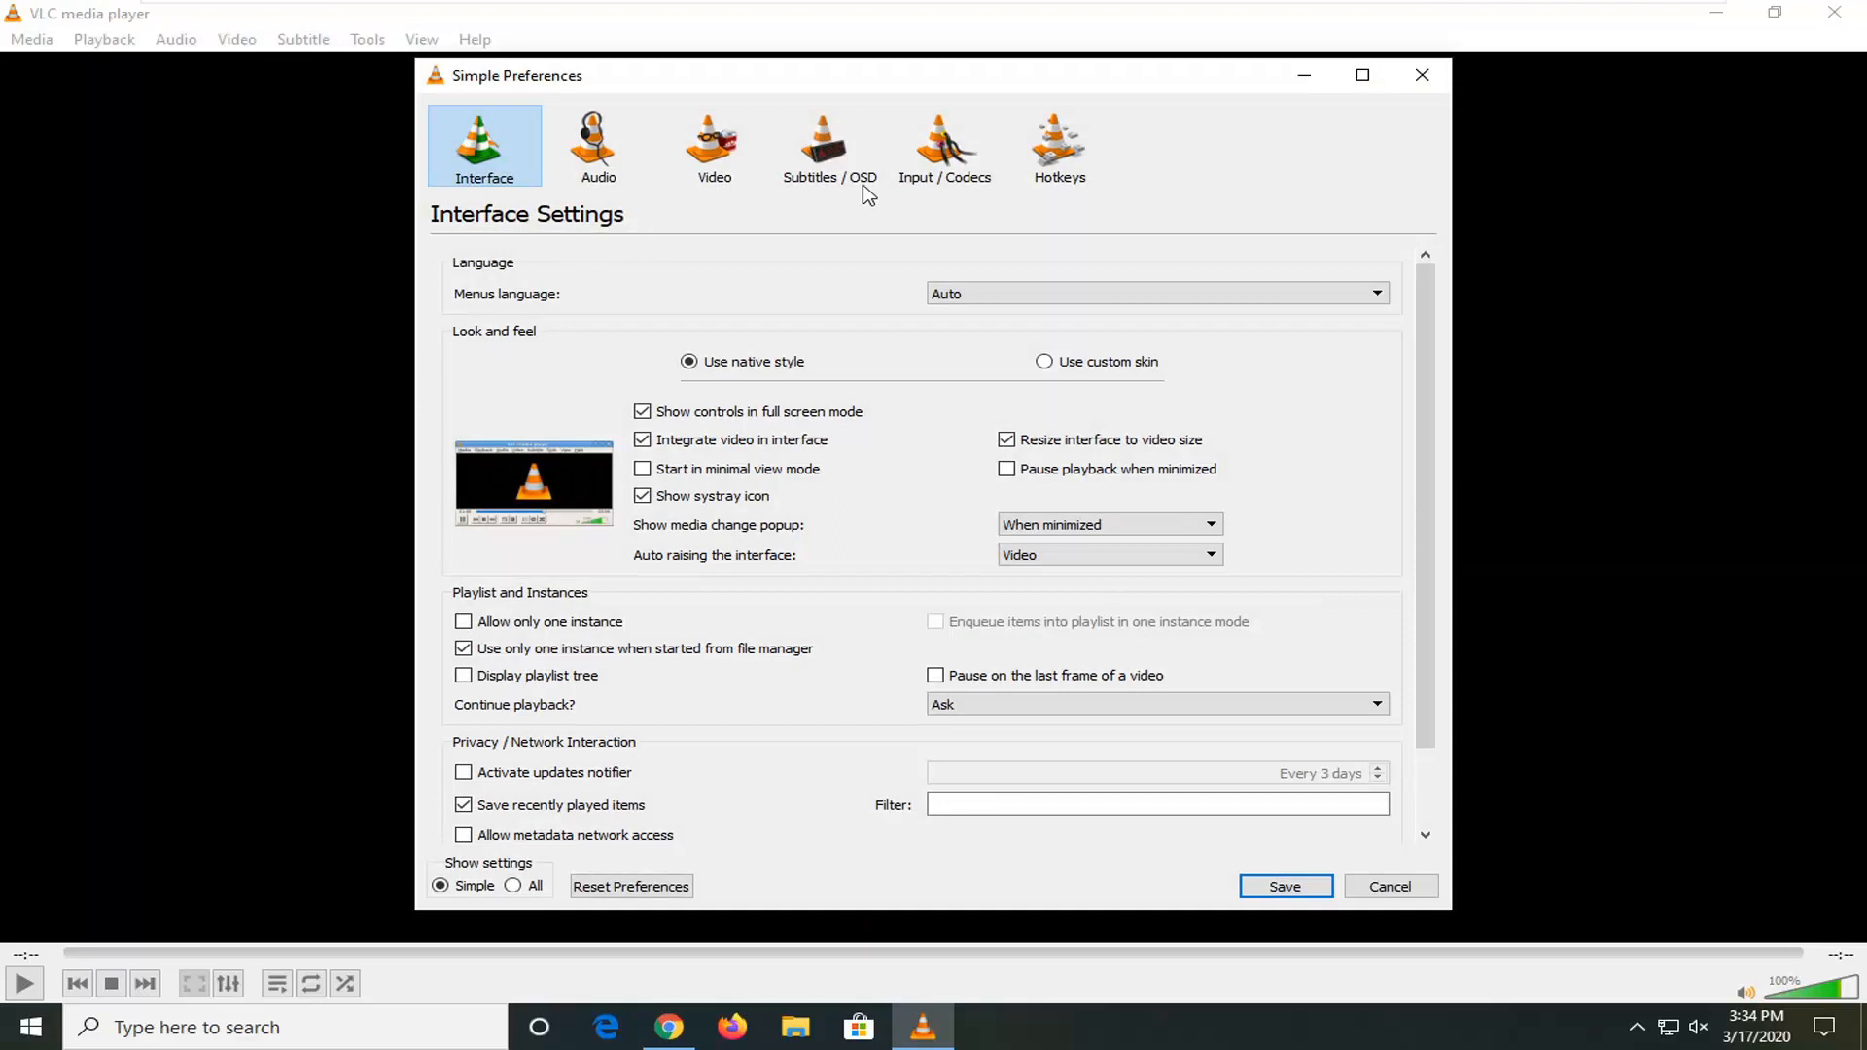
Under Input / Codecs, set Hardware-accelerated decoding to Disable and save
left_click(945, 145)
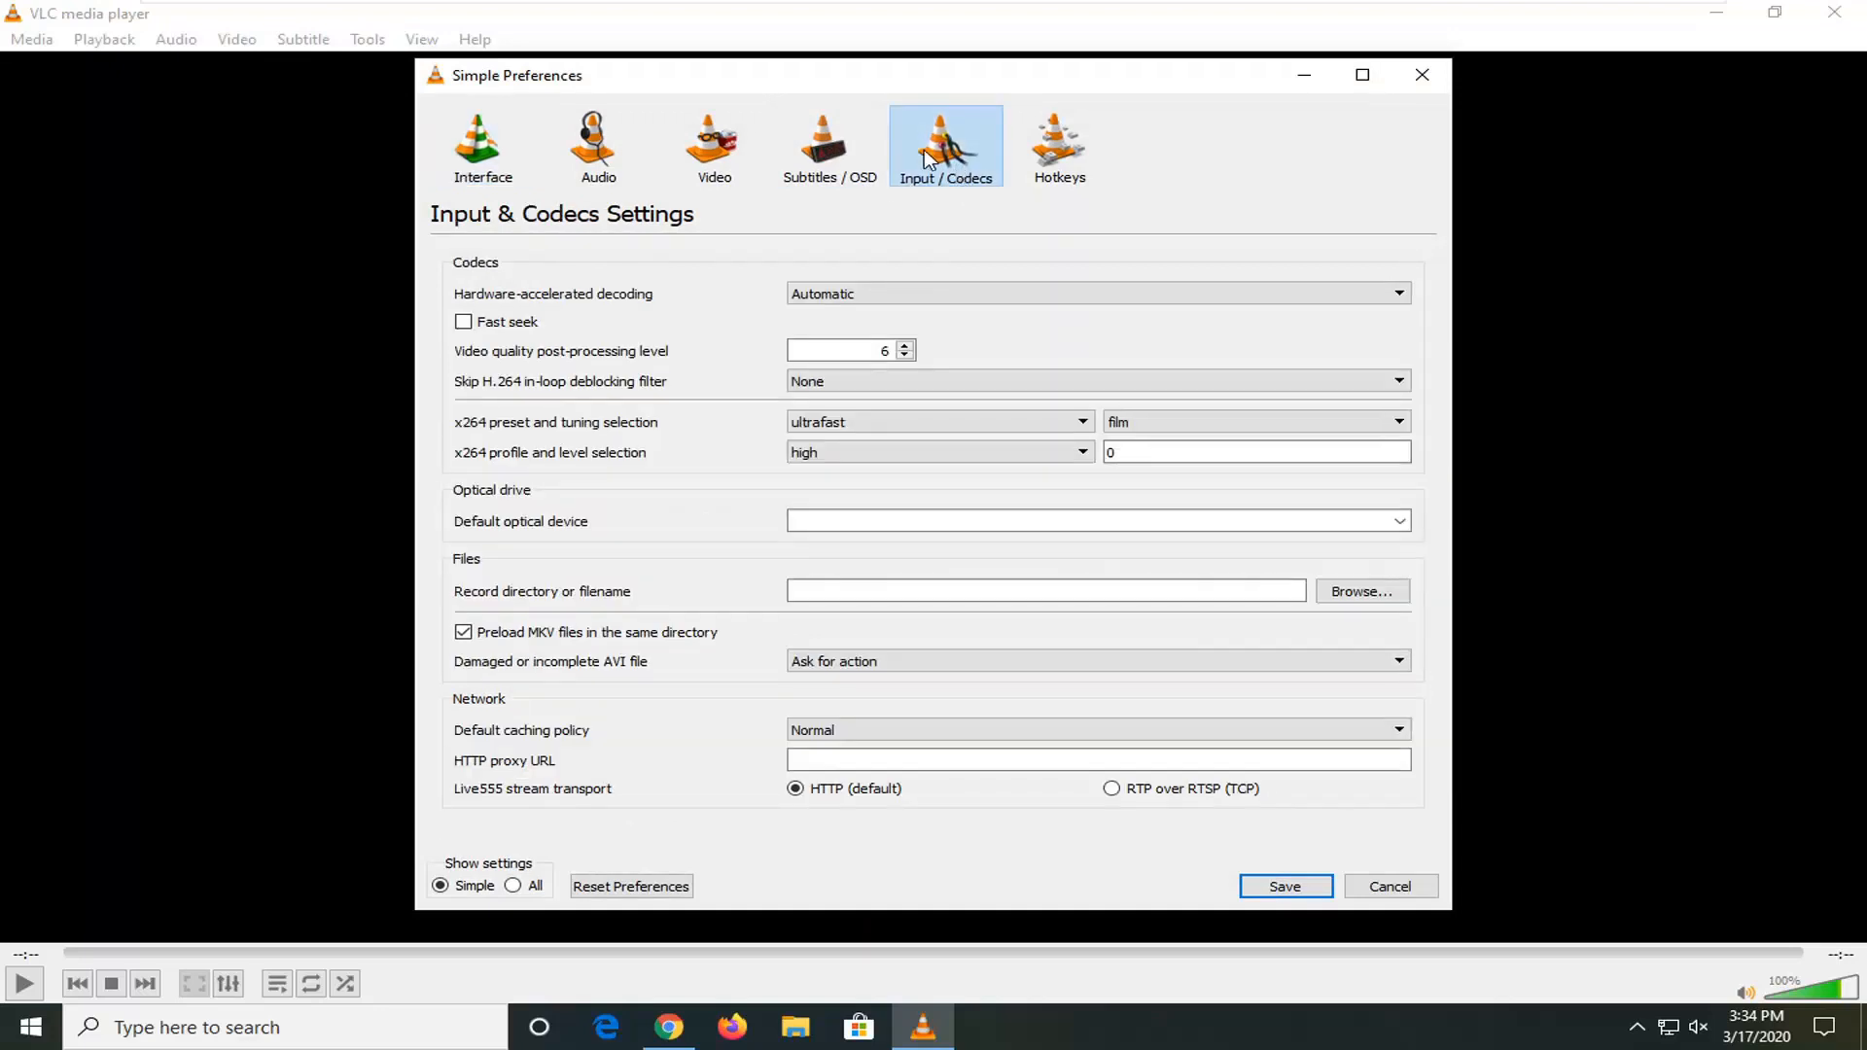
mouse_move(518, 304)
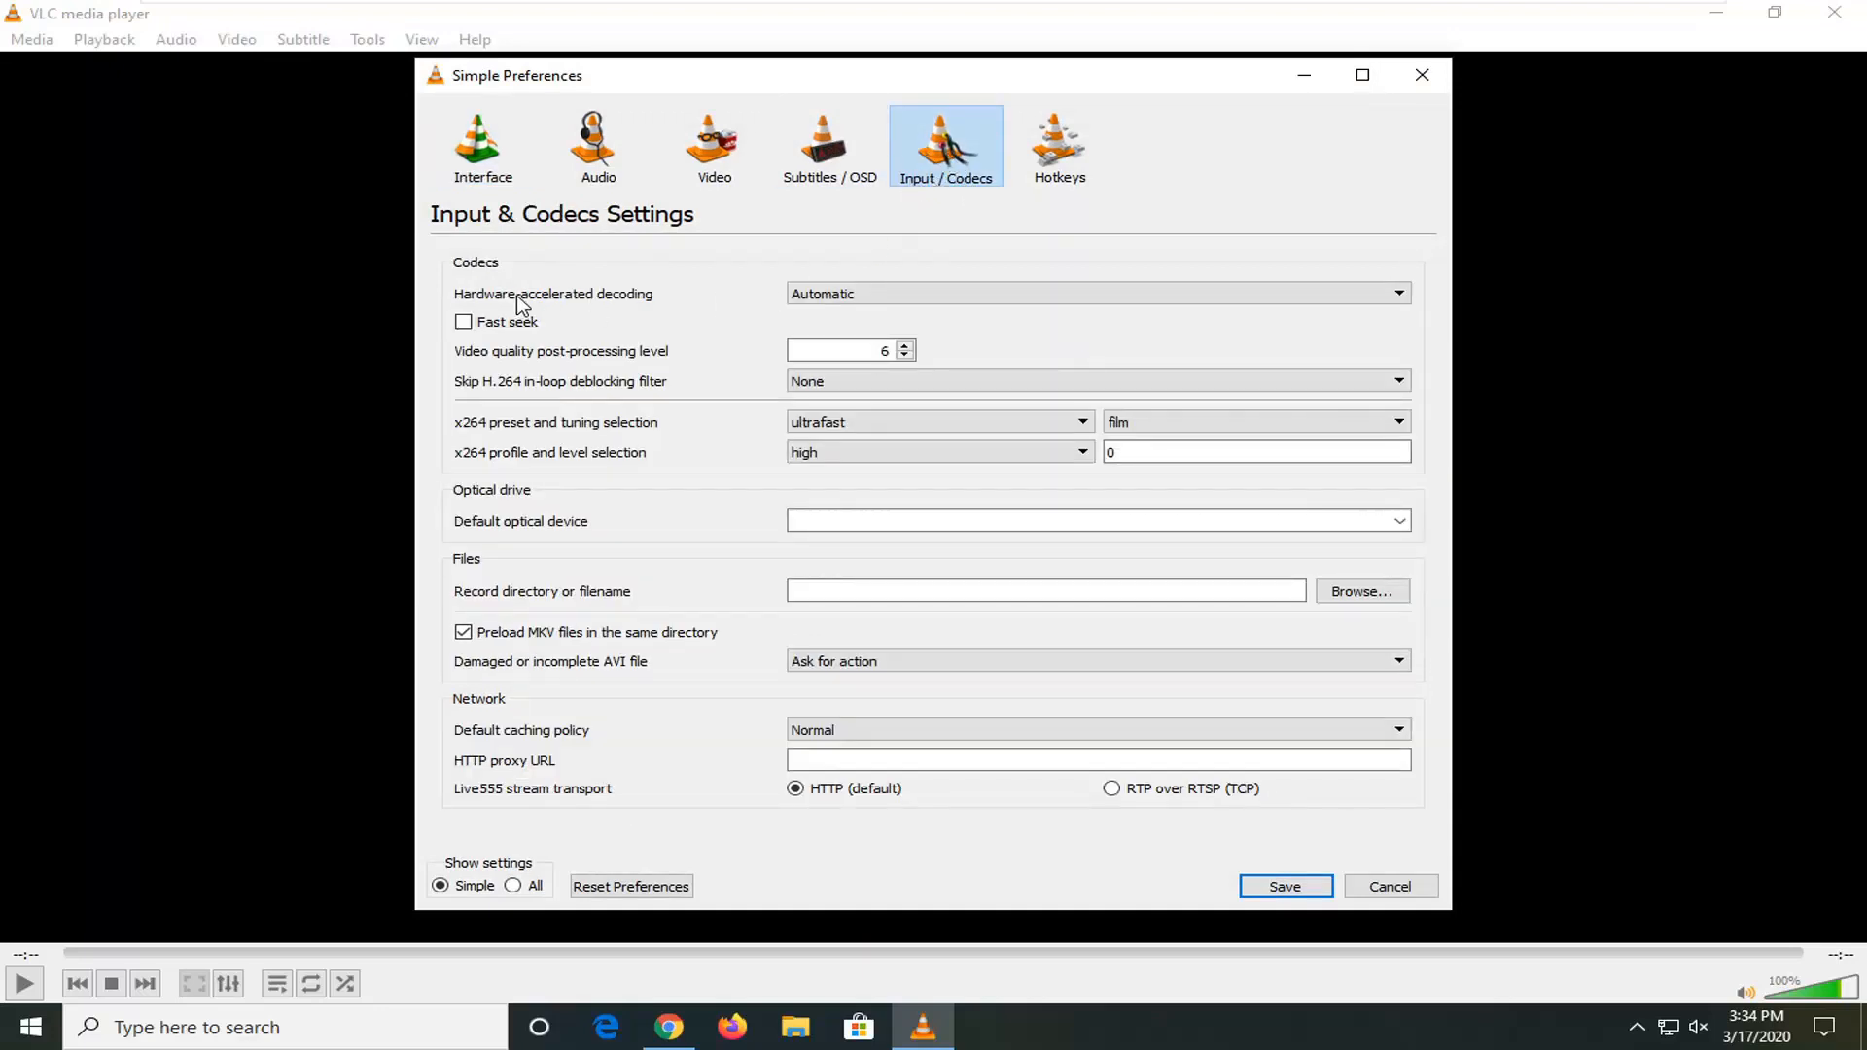
left_click(1095, 293)
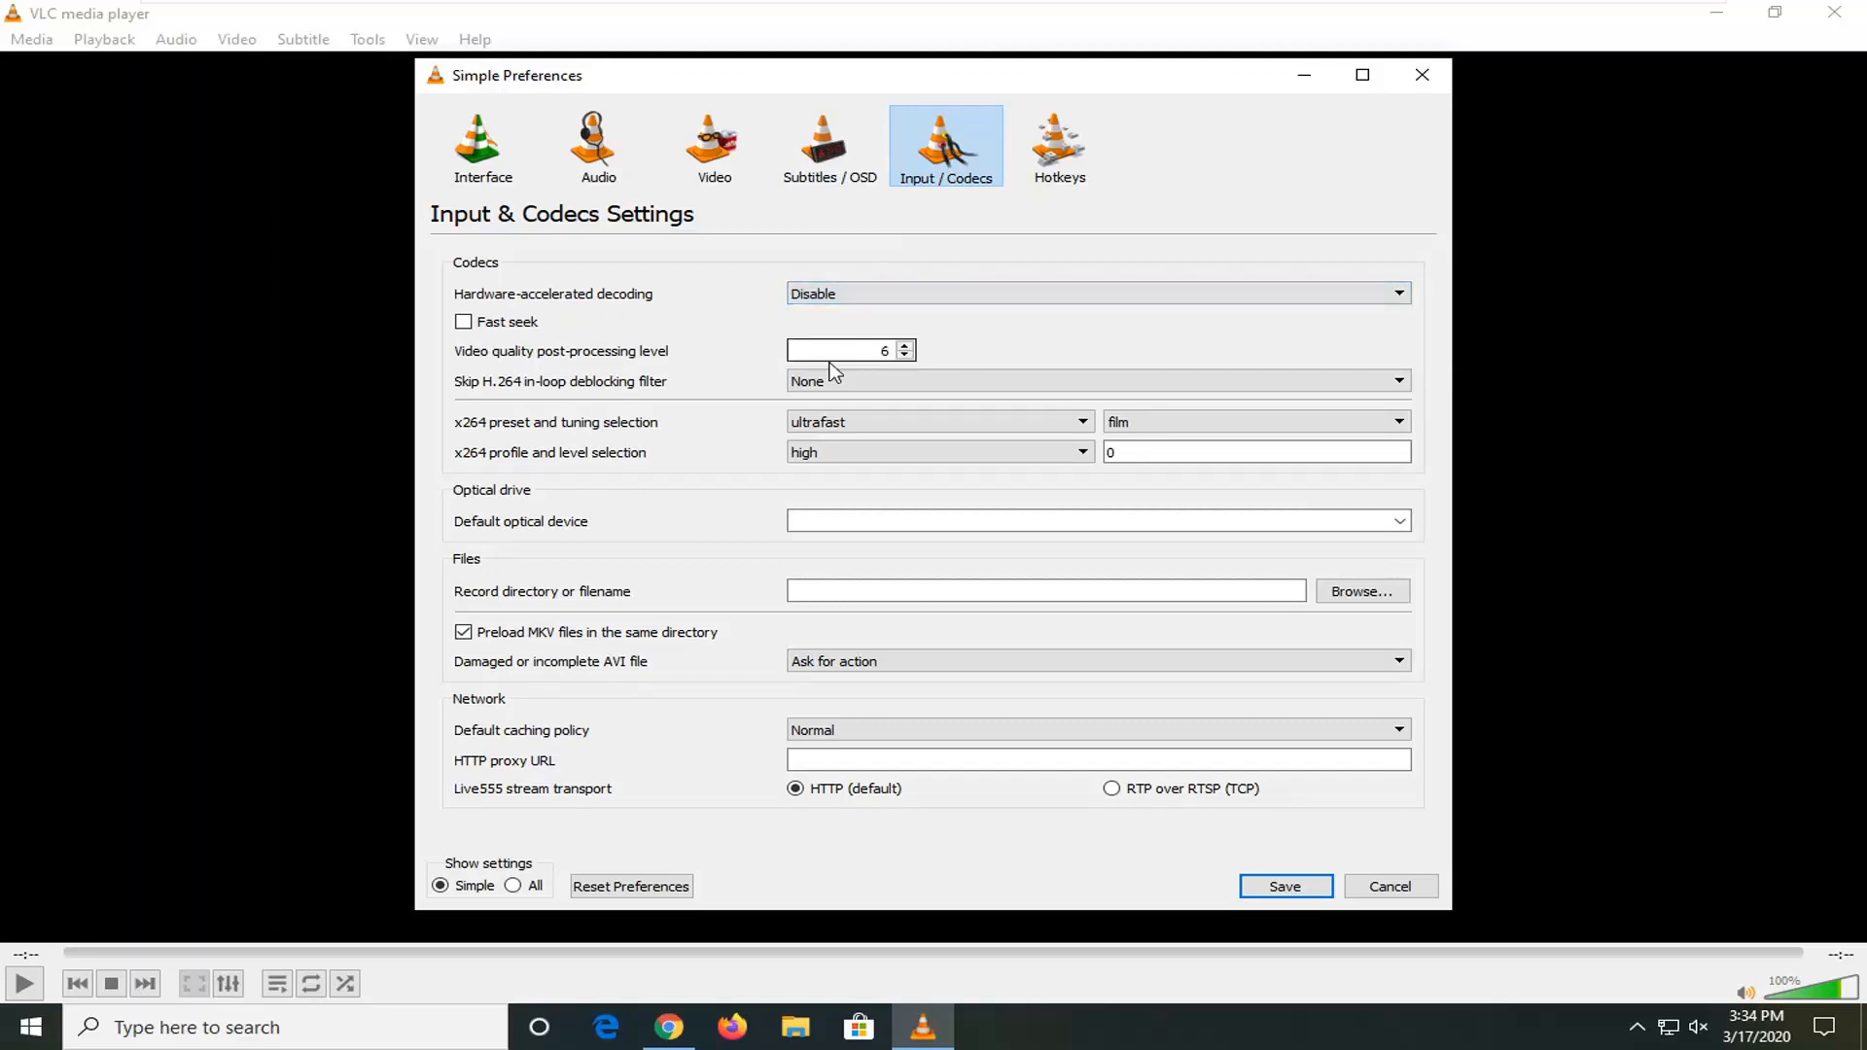
left_click(1283, 886)
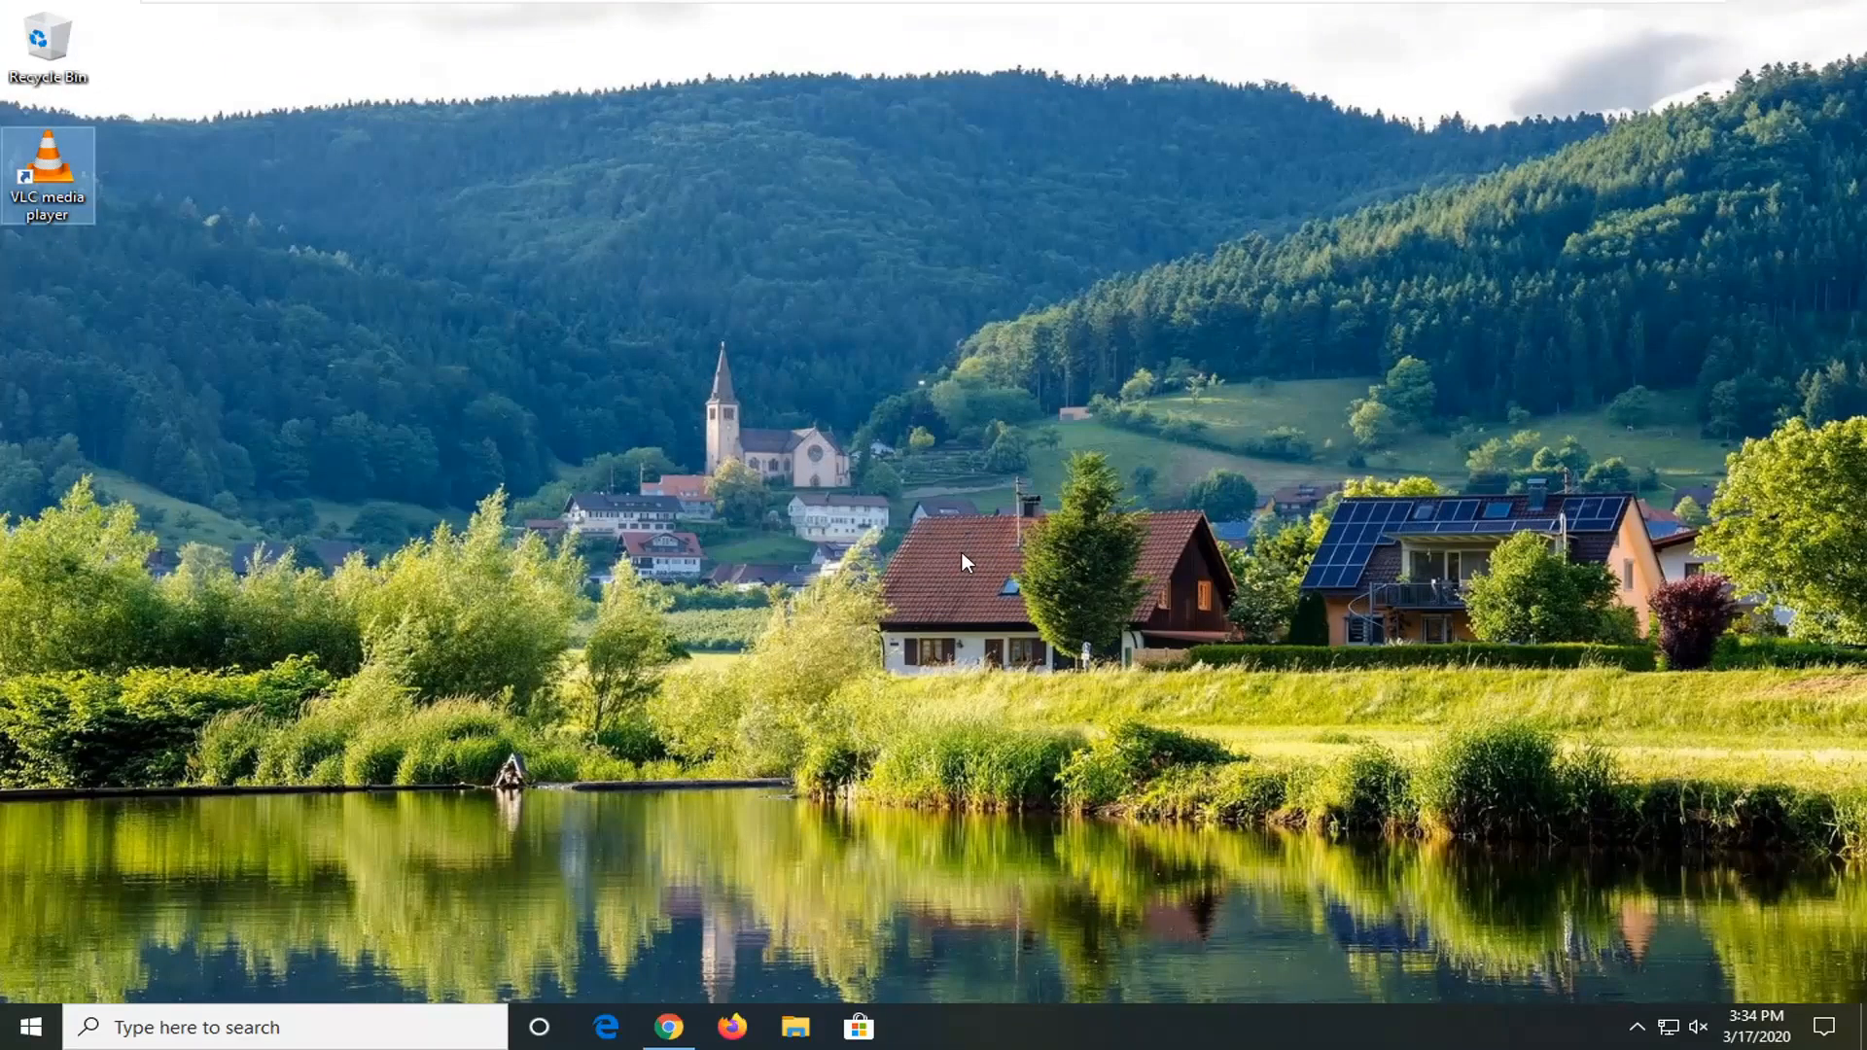
mouse_move(762, 521)
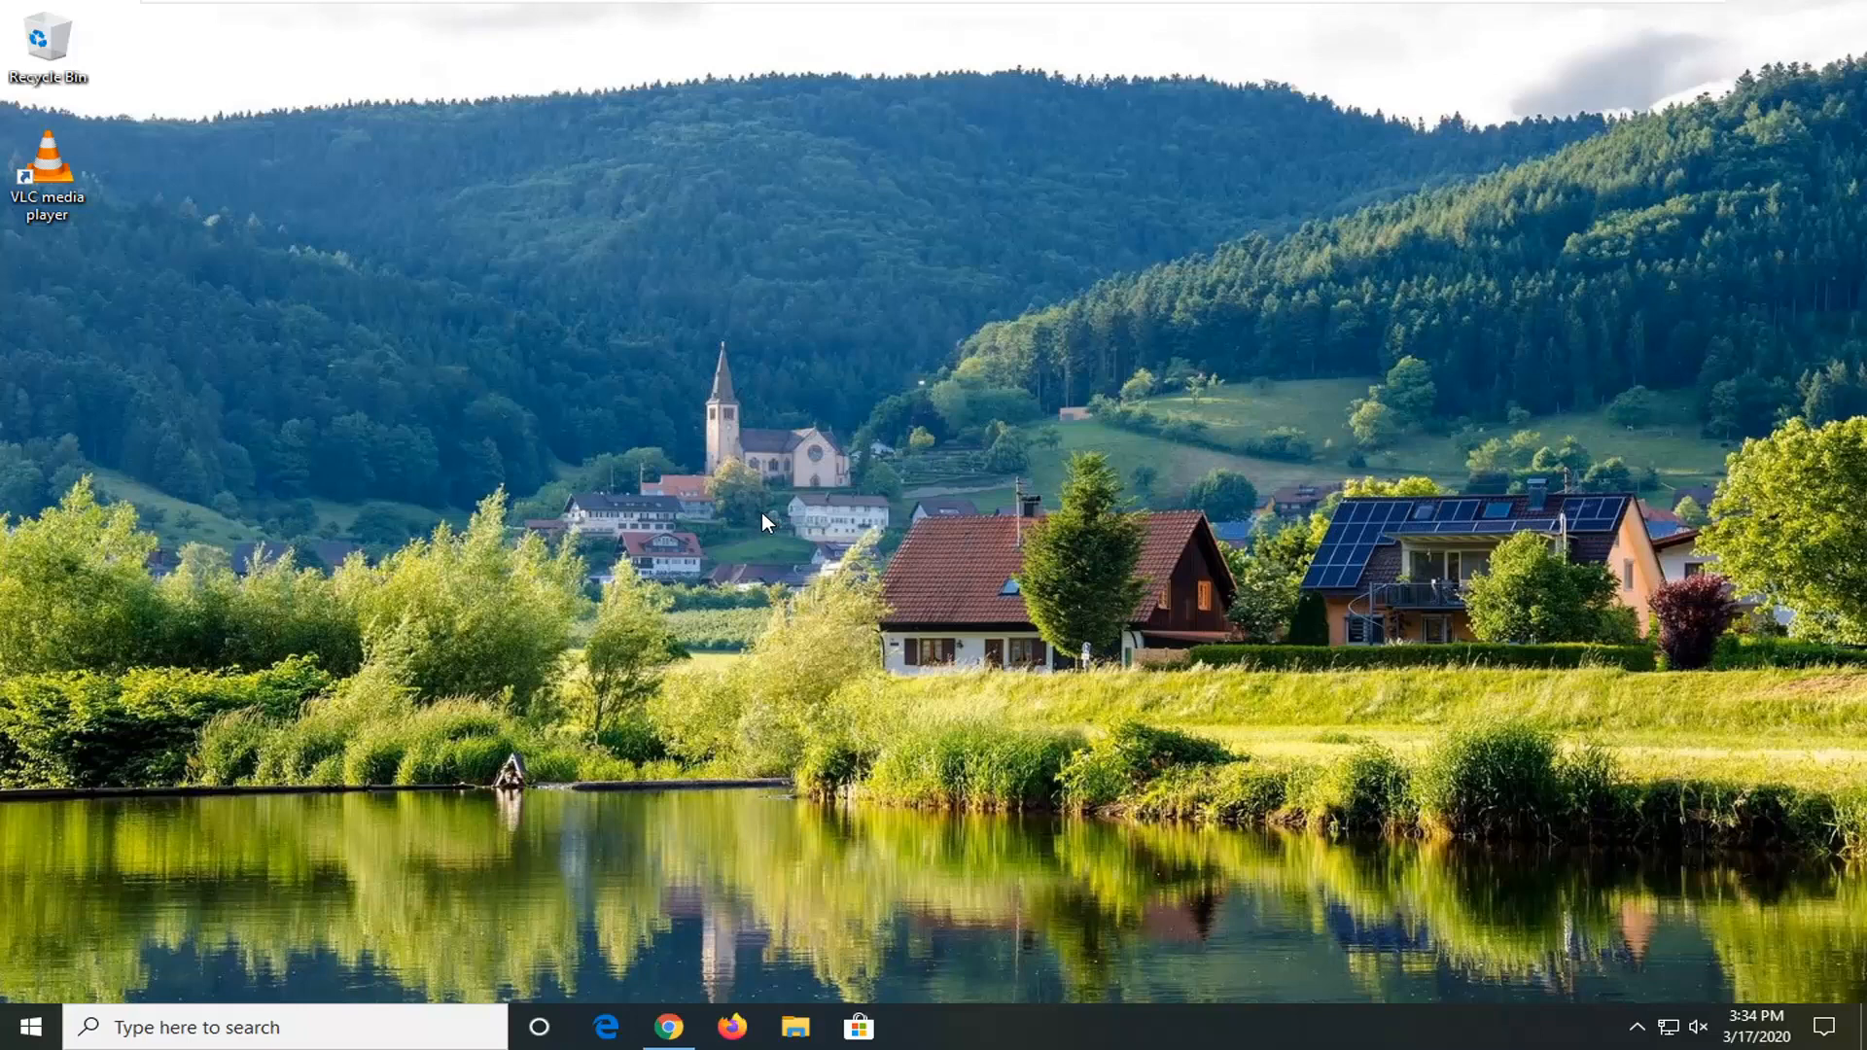
mouse_move(1034, 631)
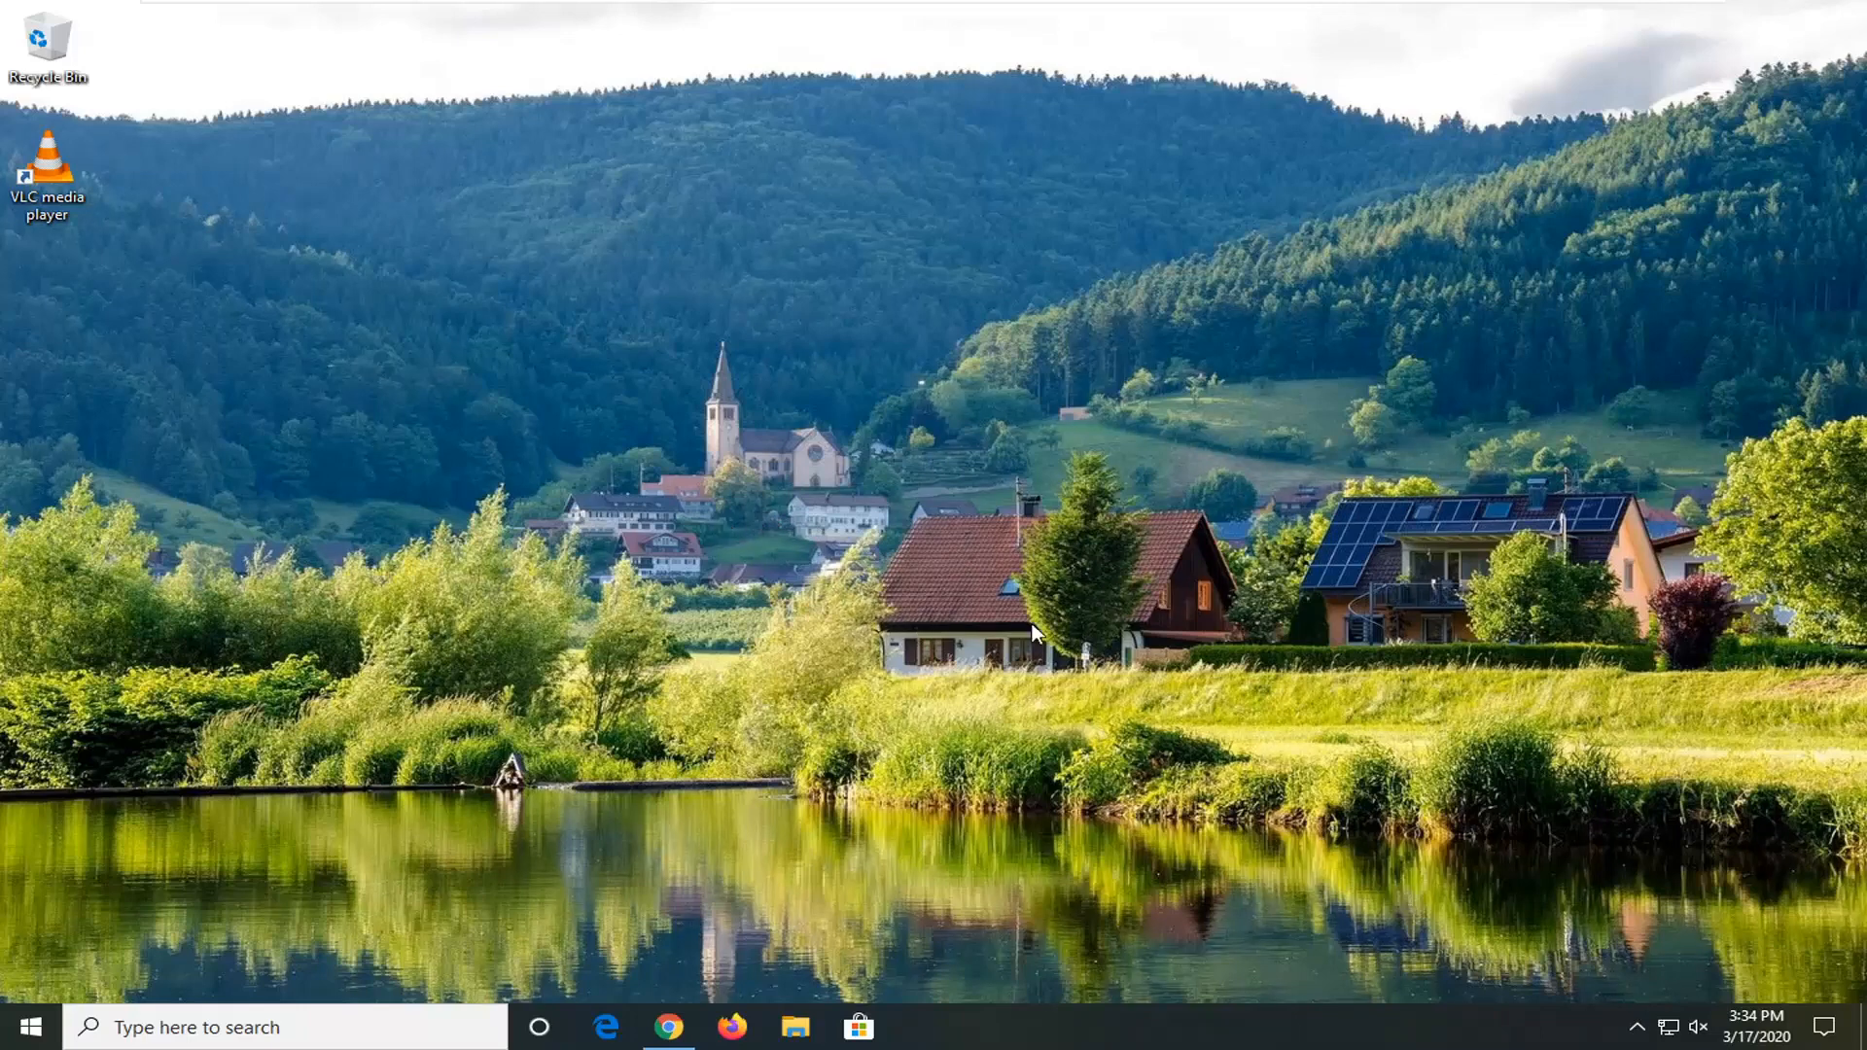
mouse_move(1343, 362)
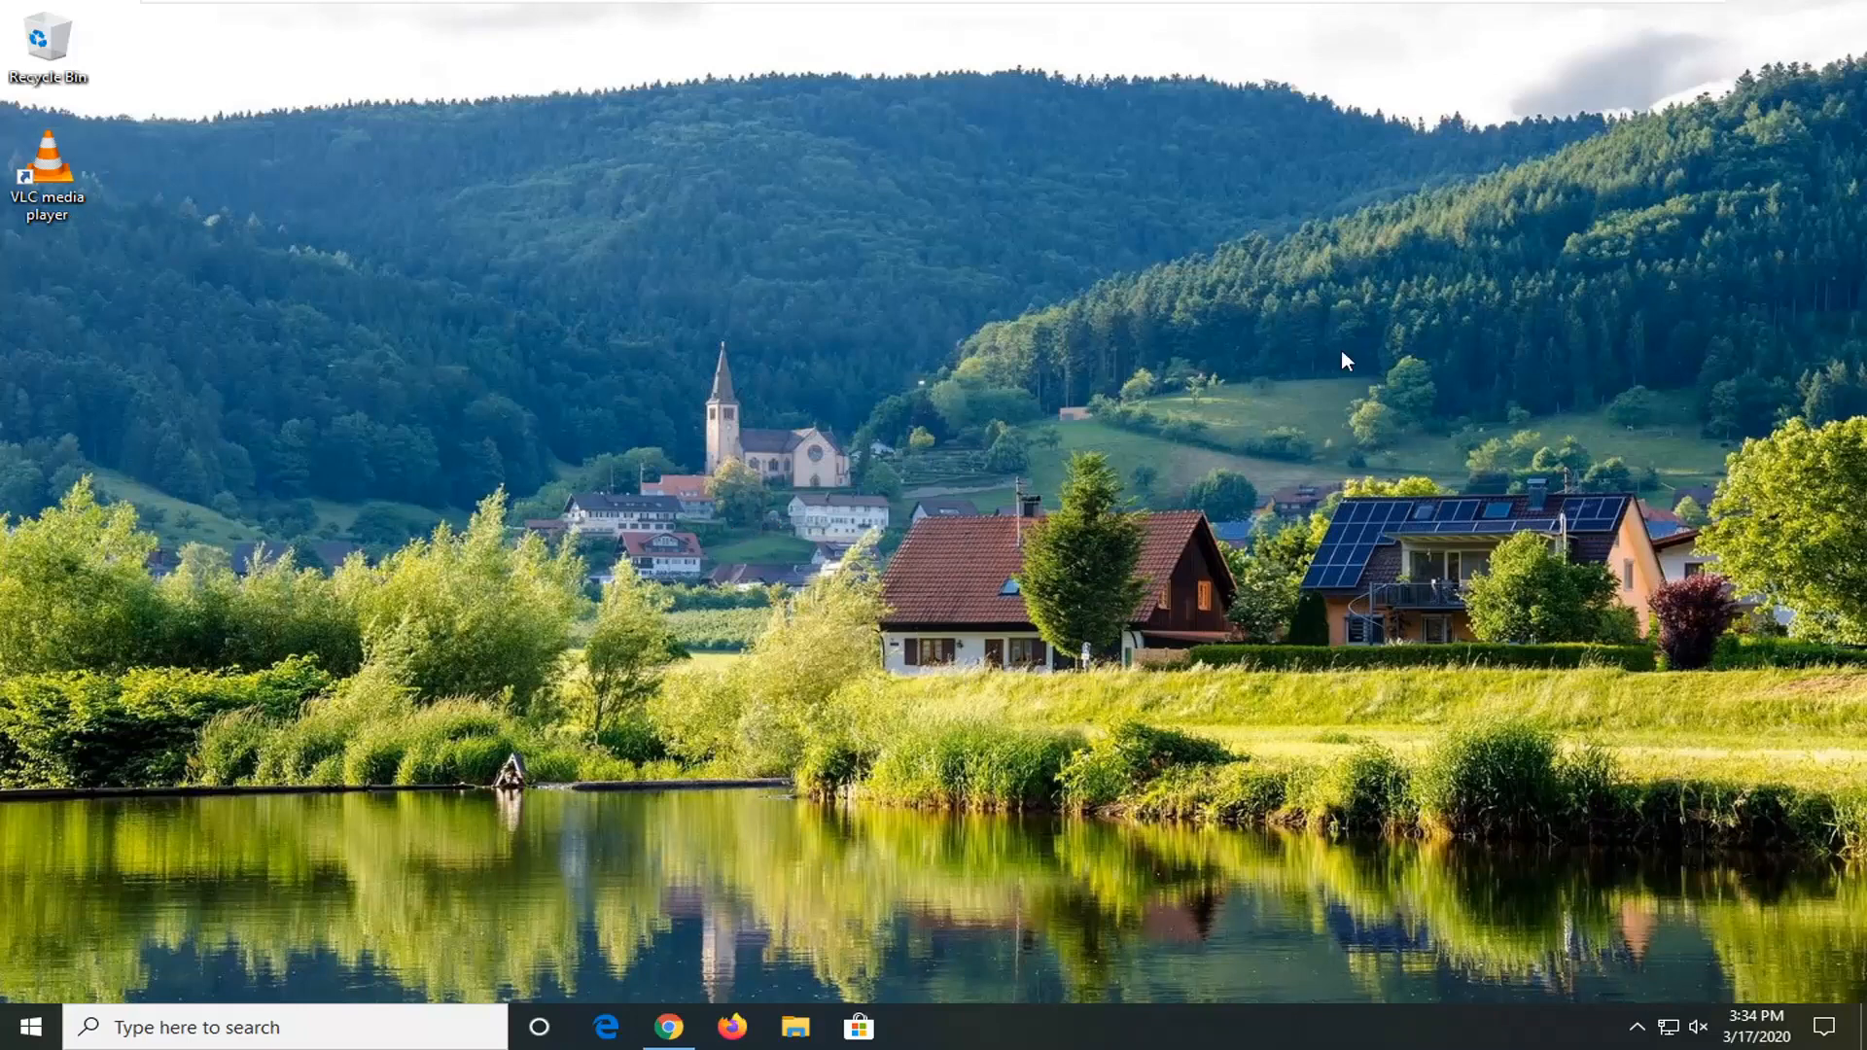